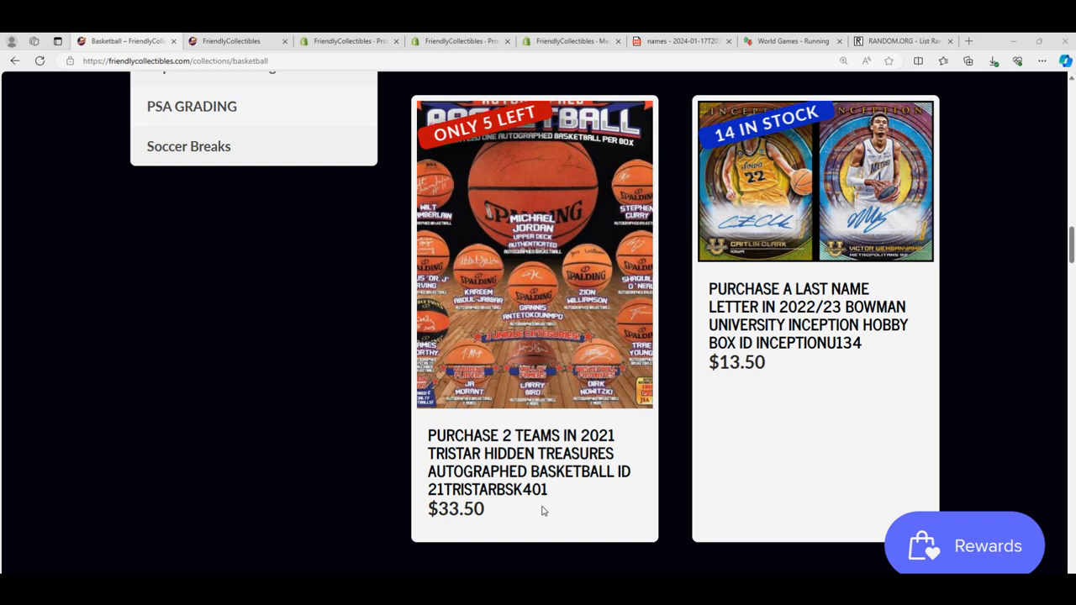
Copy the product ID 21TRISTARBSK401 via the context menu
{"action": "right_click", "coordinate": [487, 489]}
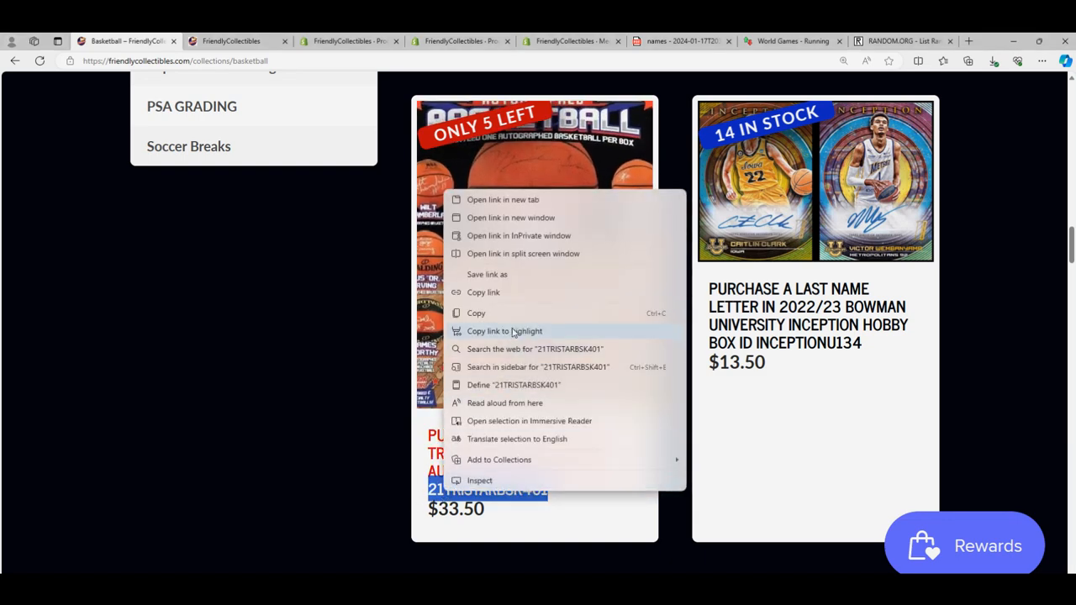
{"action": "left_click", "coordinate": [487, 162]}
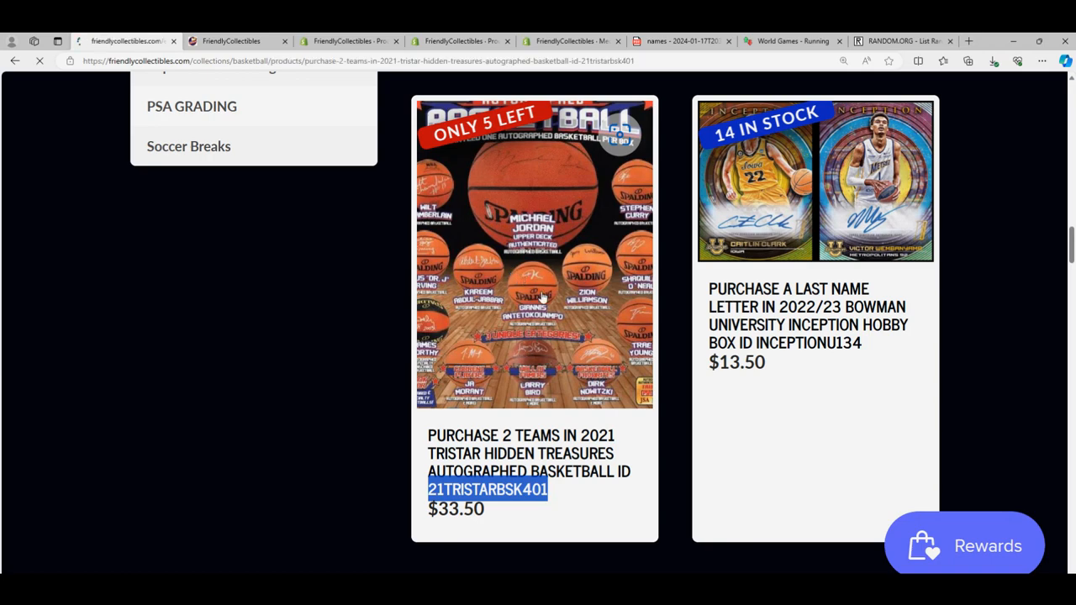
View the 2021 Tristar Hidden Treasures basketball break page, highlighting the 5-left-in-stock notice
{"action": "left_click", "coordinate": [534, 252]}
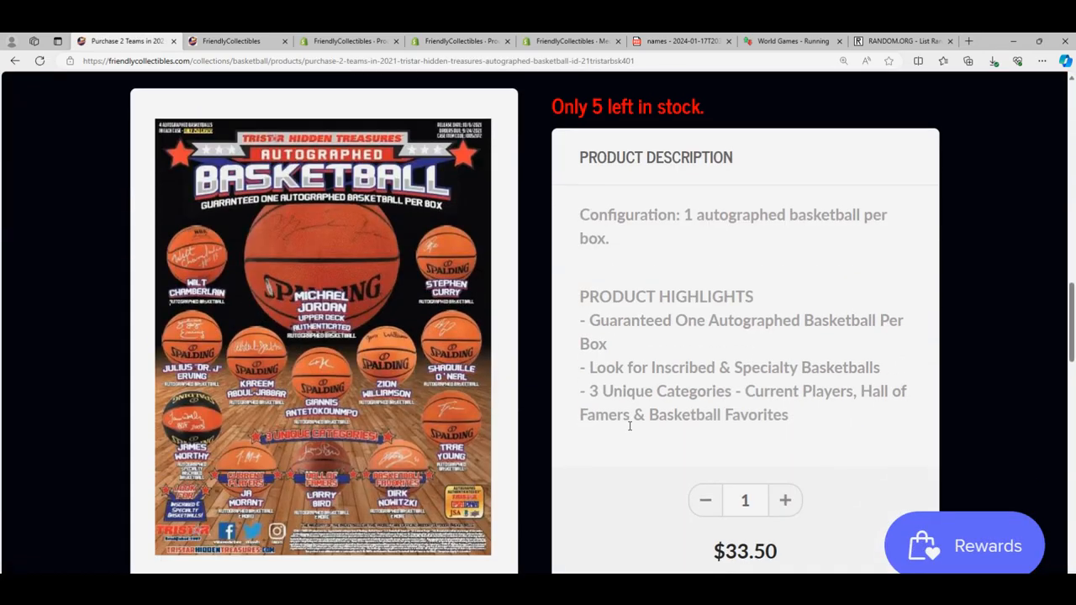
{"action": "scroll", "scroll_direction": "down", "scroll_amount": 3}
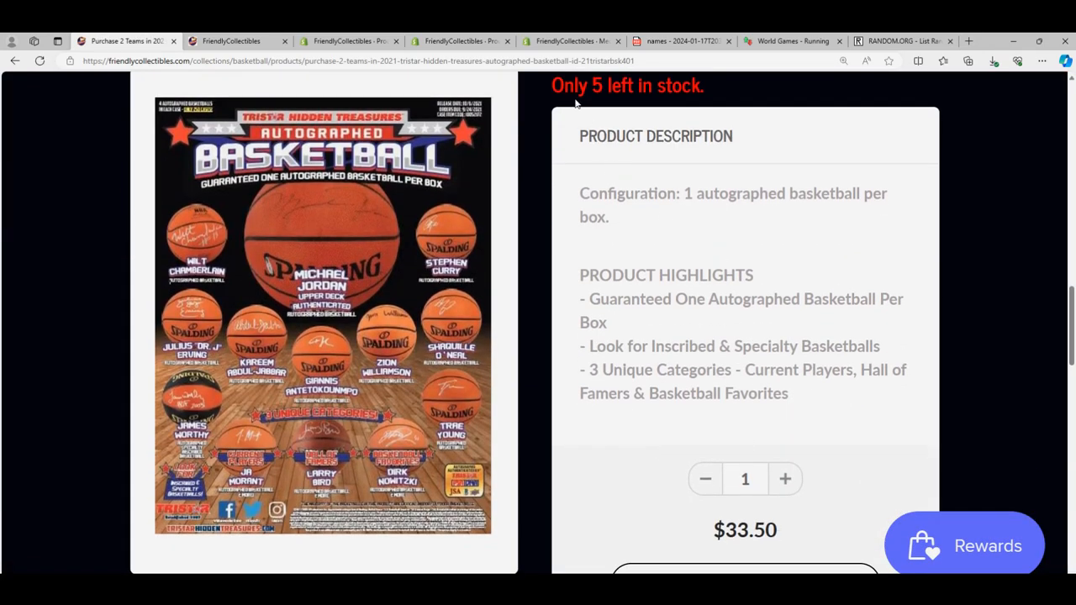
{"action": "left_click_drag", "start_coordinate": [555, 84], "coordinate": [659, 84]}
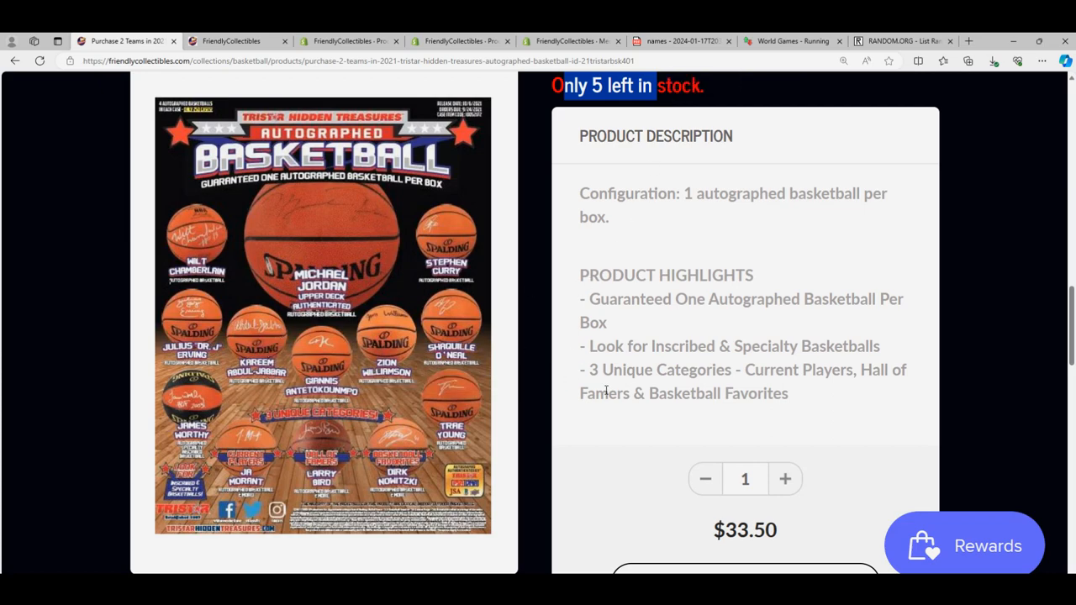
{"action": "scroll", "scroll_direction": "down", "scroll_amount": 3}
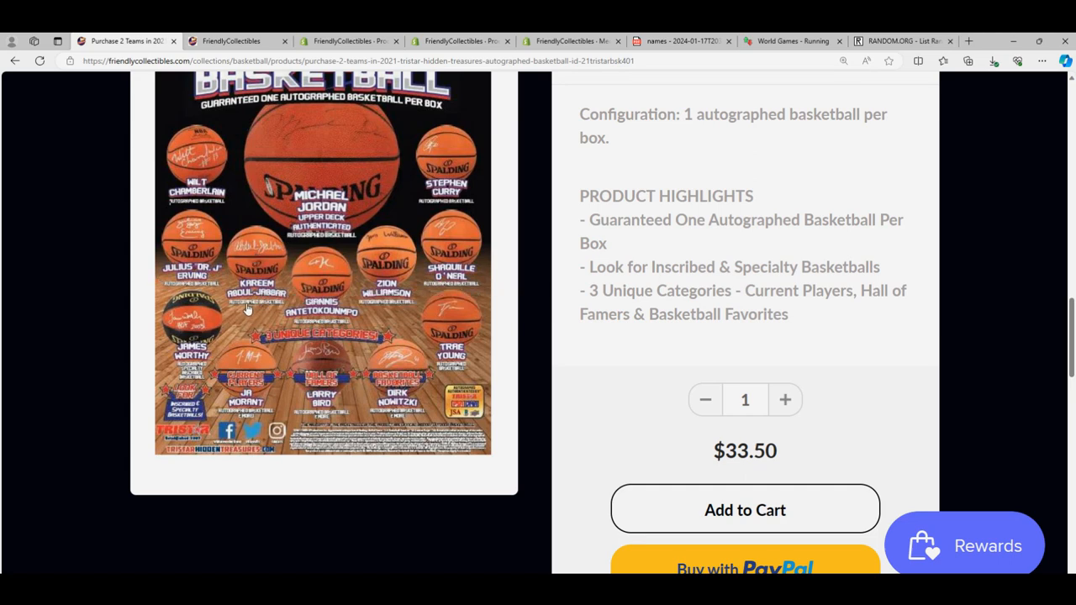
{"action": "mouse_move", "coordinate": [249, 310]}
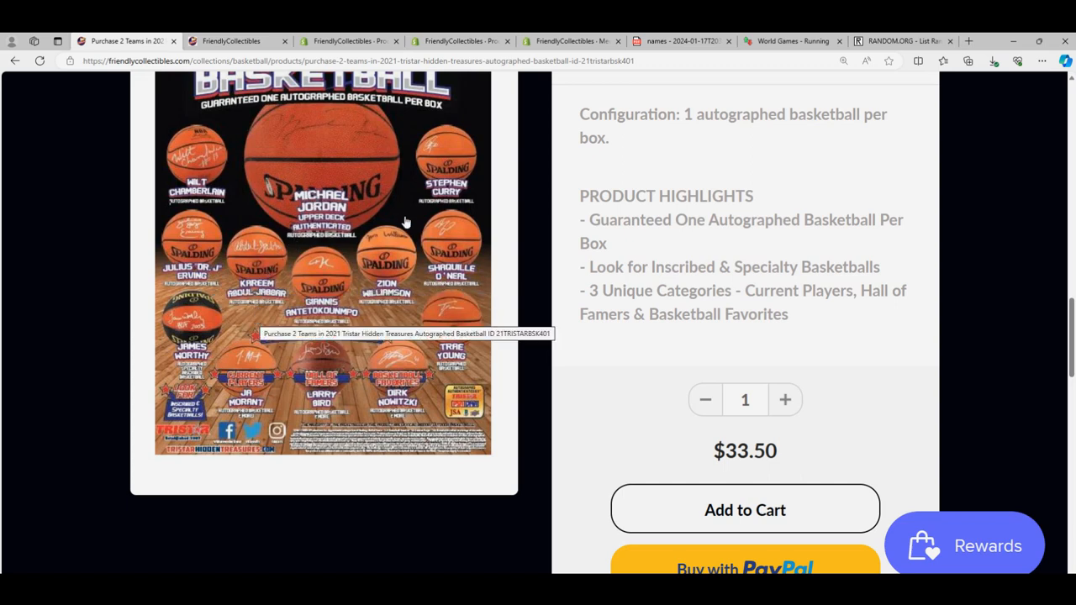
{"action": "mouse_move", "coordinate": [447, 288]}
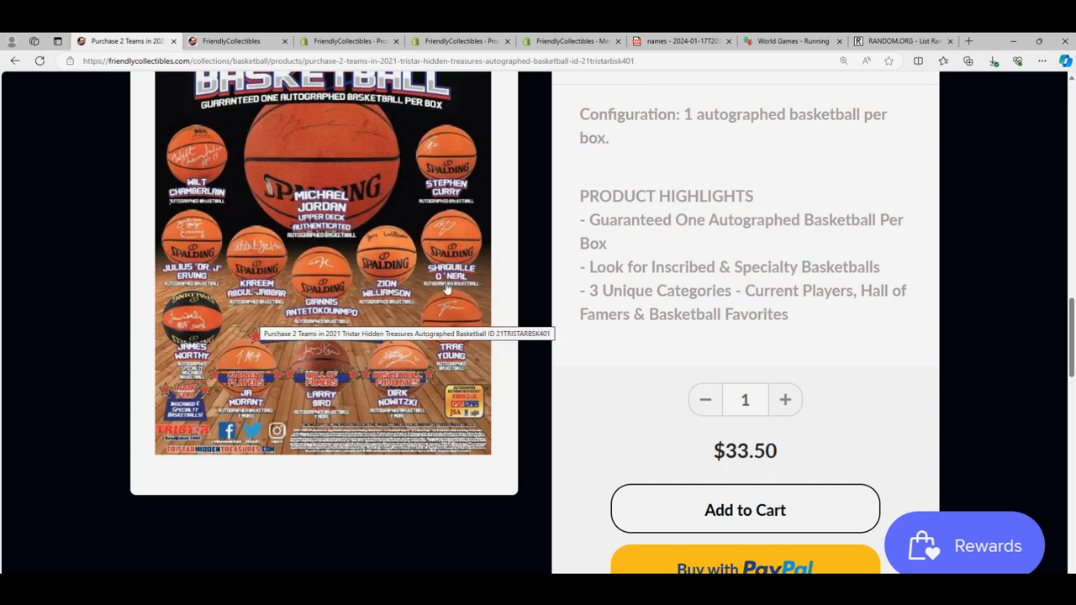
{"action": "mouse_move", "coordinate": [450, 249]}
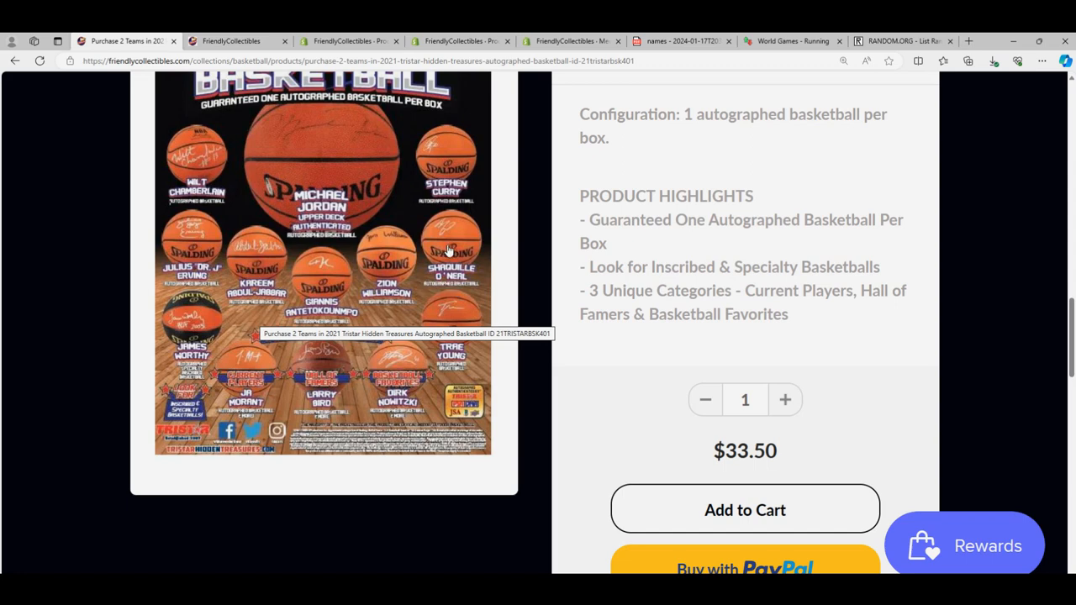
{"action": "mouse_move", "coordinate": [468, 284]}
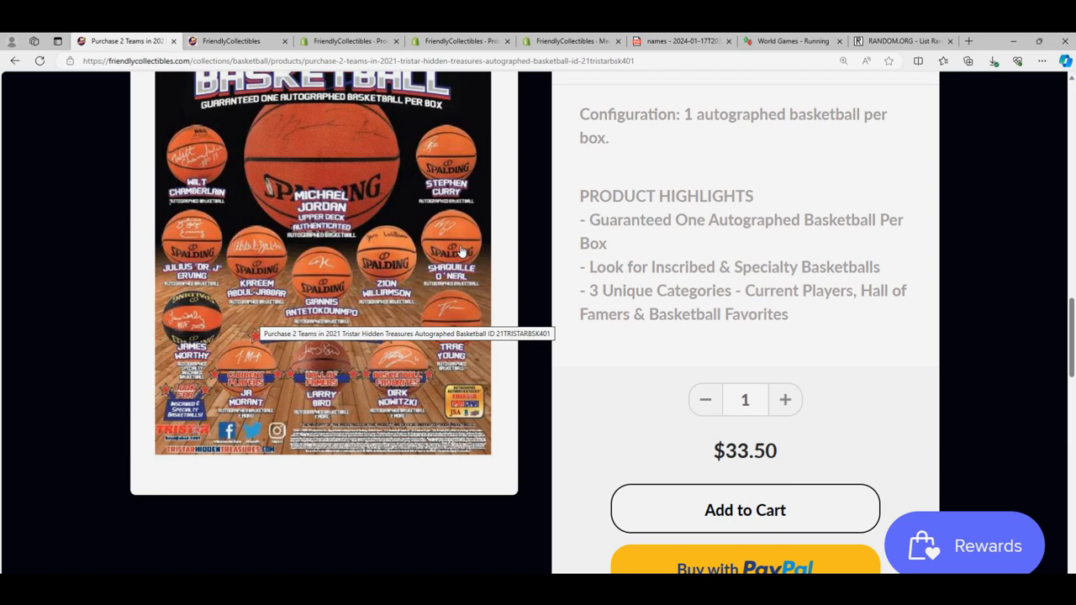
{"action": "mouse_move", "coordinate": [437, 232]}
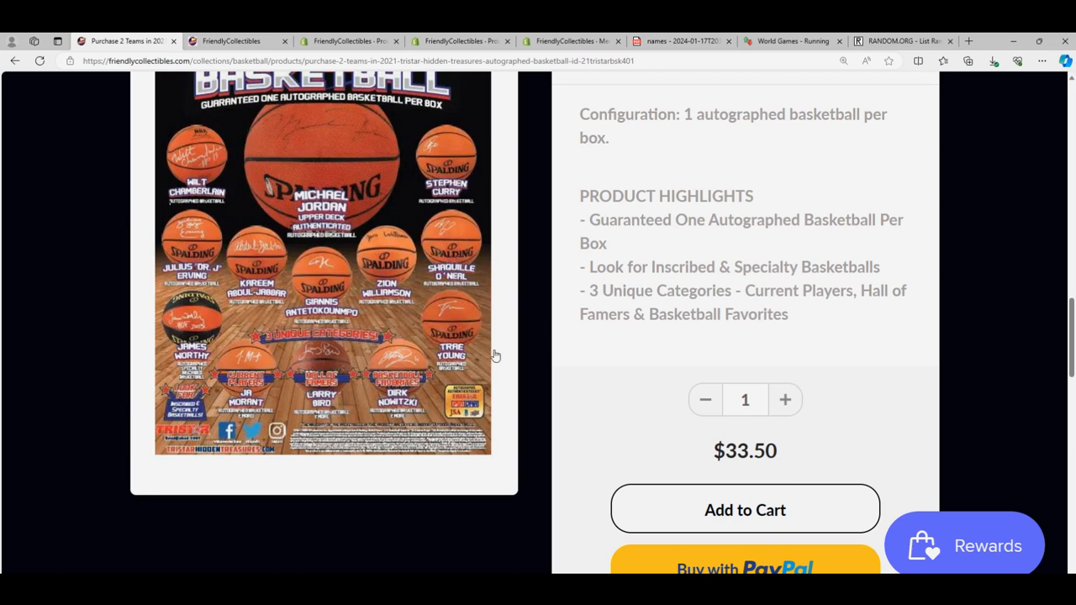
{"action": "mouse_move", "coordinate": [450, 165]}
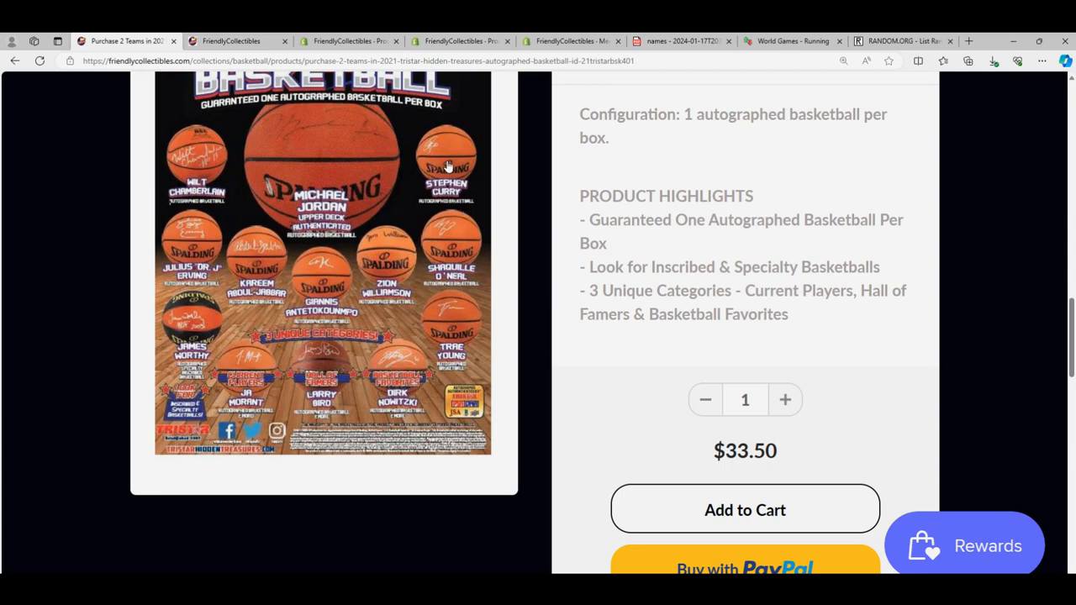
{"action": "mouse_move", "coordinate": [437, 191]}
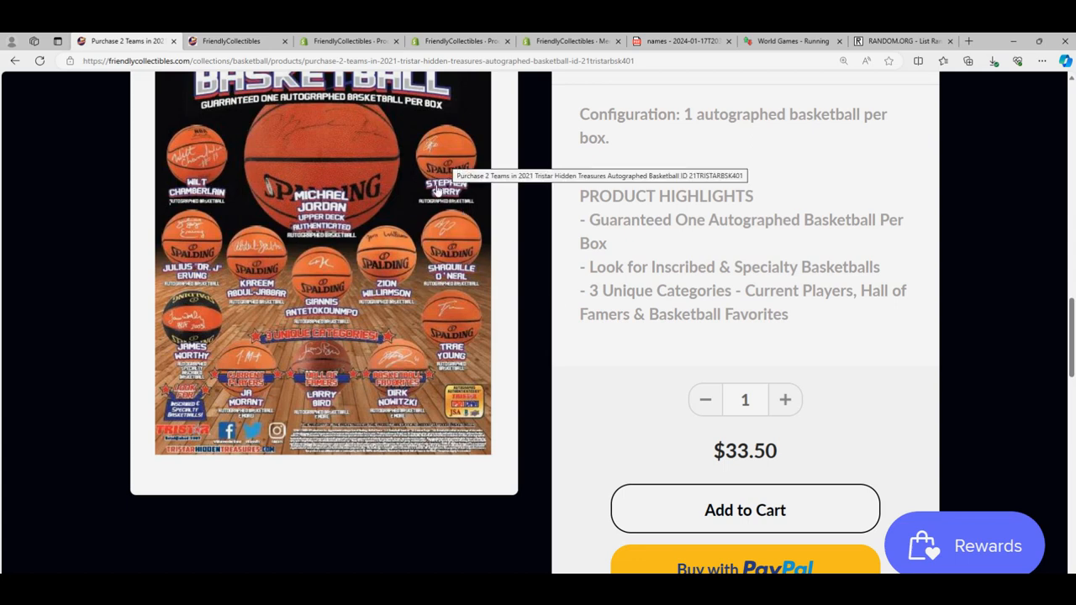
{"action": "mouse_move", "coordinate": [283, 328]}
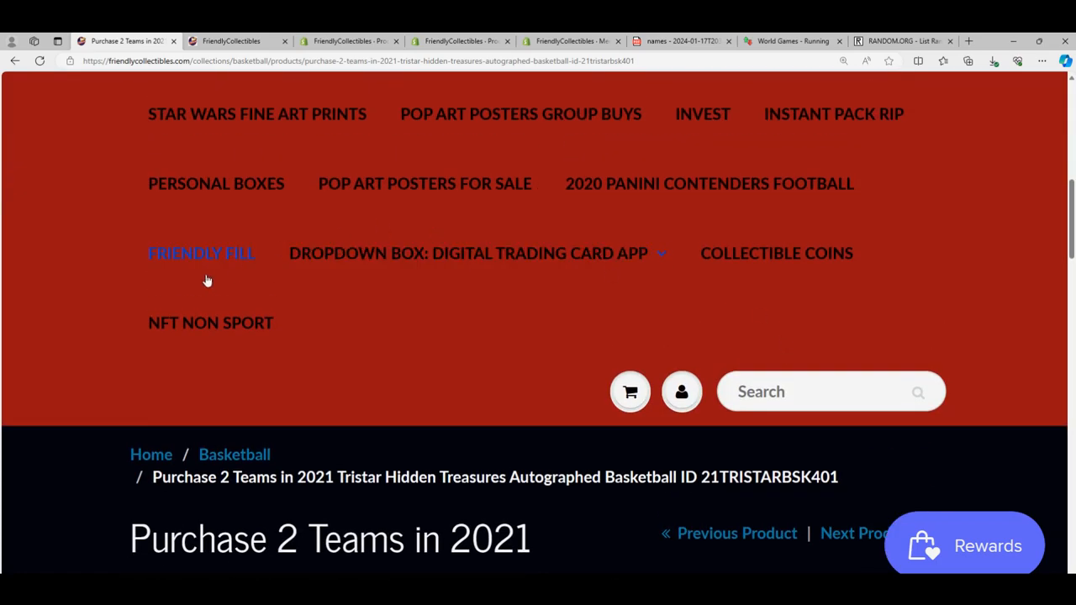
Browse Friendly FILL to the Filler F listings for 21TRISTARBSK401, then bring the running race tab forward
{"action": "left_click", "coordinate": [202, 253]}
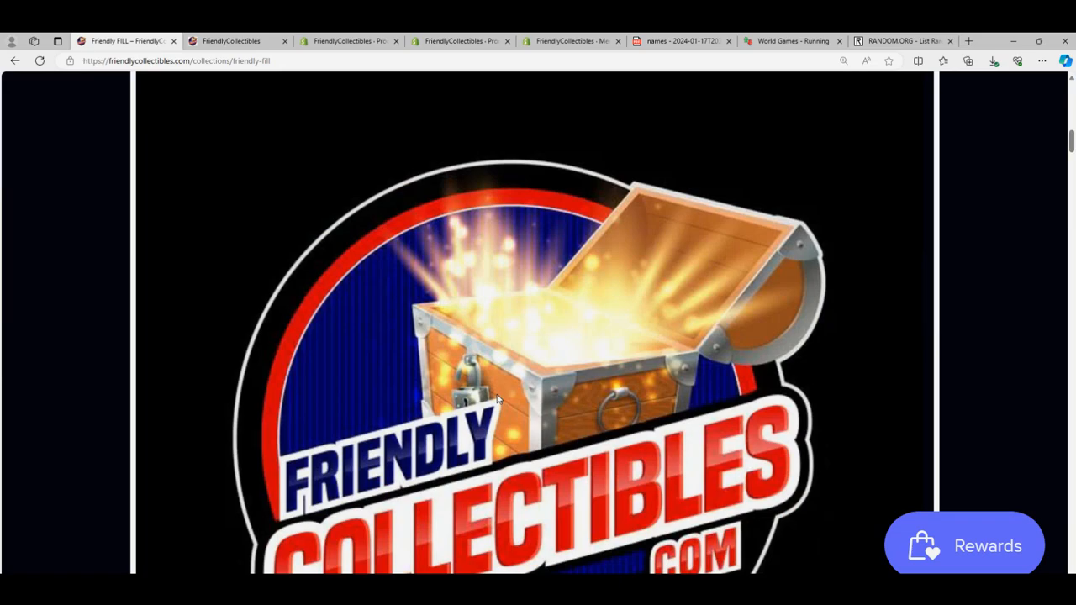
{"action": "scroll", "scroll_direction": "down", "scroll_amount": 3}
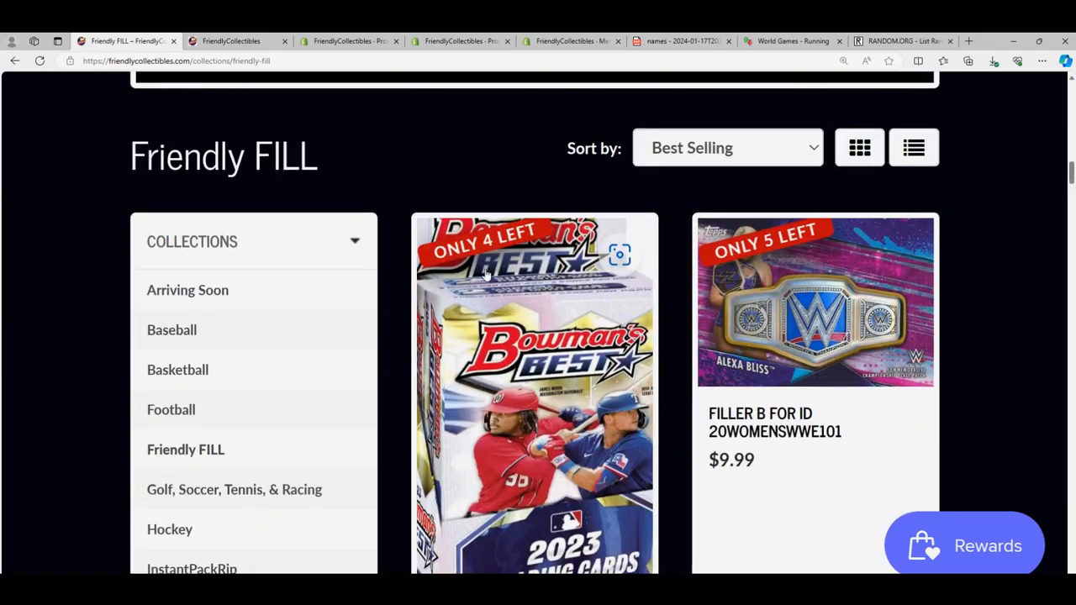
{"action": "scroll", "scroll_direction": "down", "scroll_amount": 3}
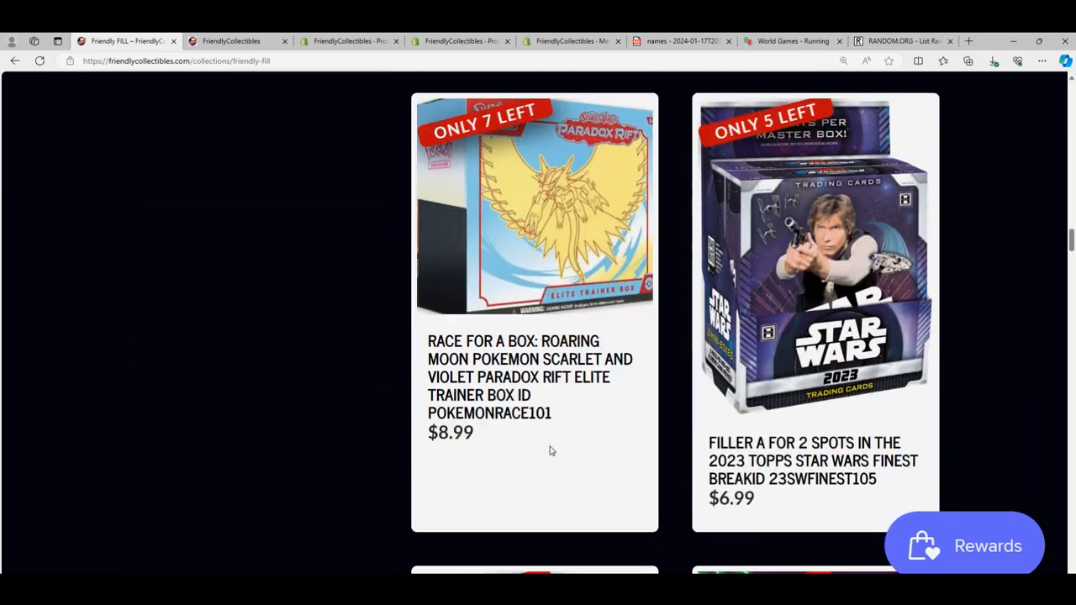
{"action": "scroll", "scroll_direction": "down", "scroll_amount": 3}
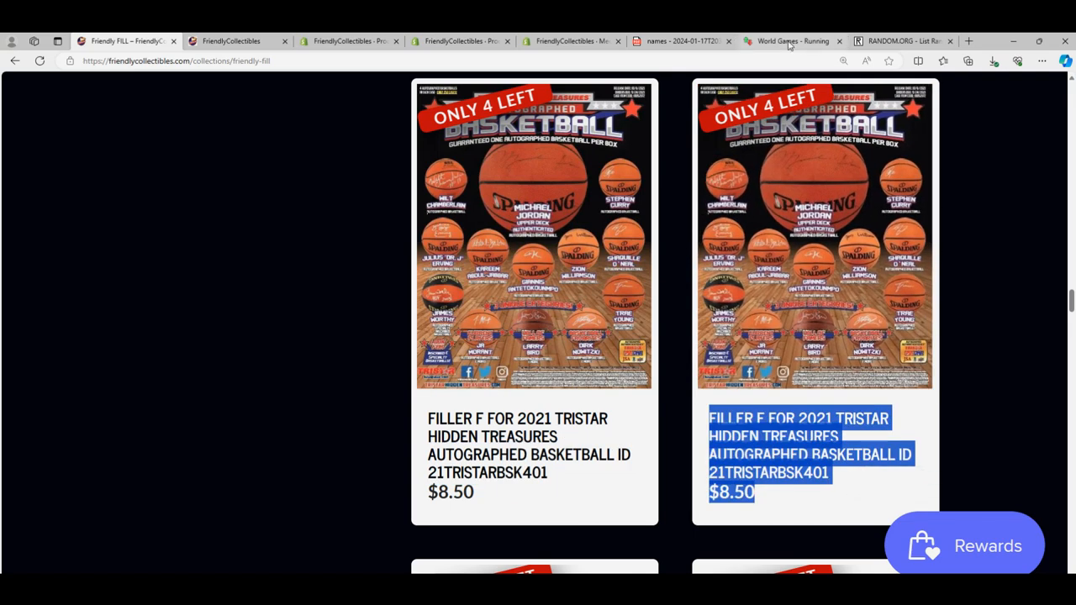
{"action": "left_click", "coordinate": [790, 40]}
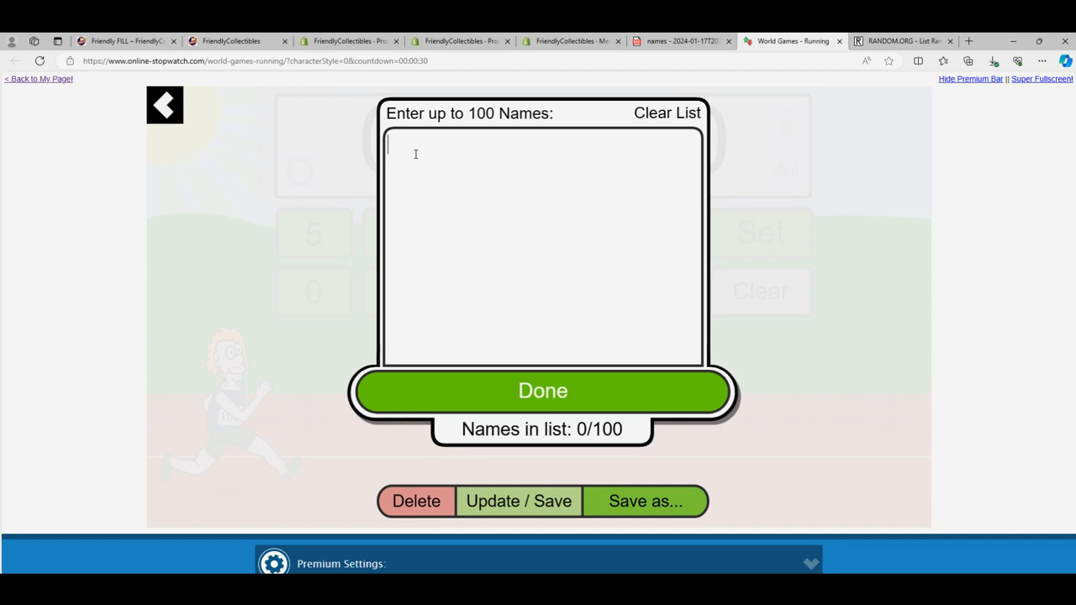
{"action": "type", "text": "21TRISTARBSK401"}
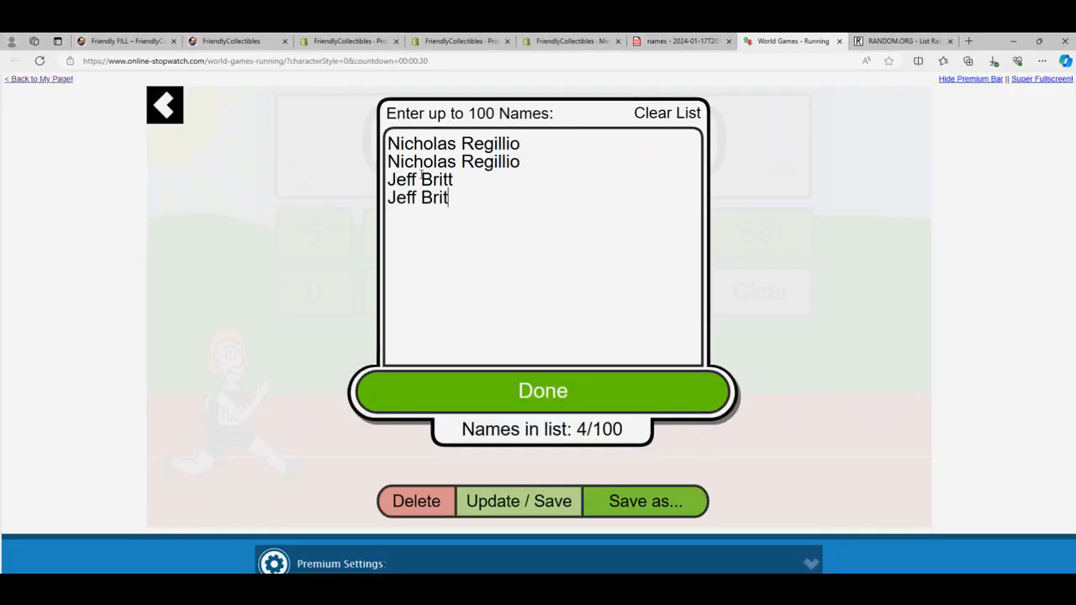
{"action": "type", "text": "t"}
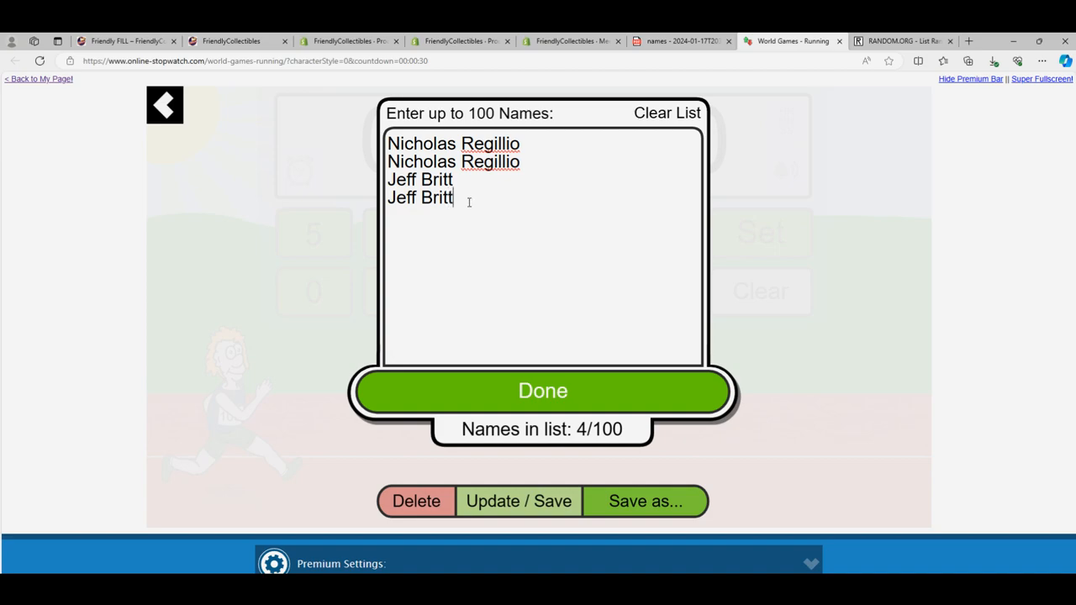
{"action": "left_click", "coordinate": [542, 390]}
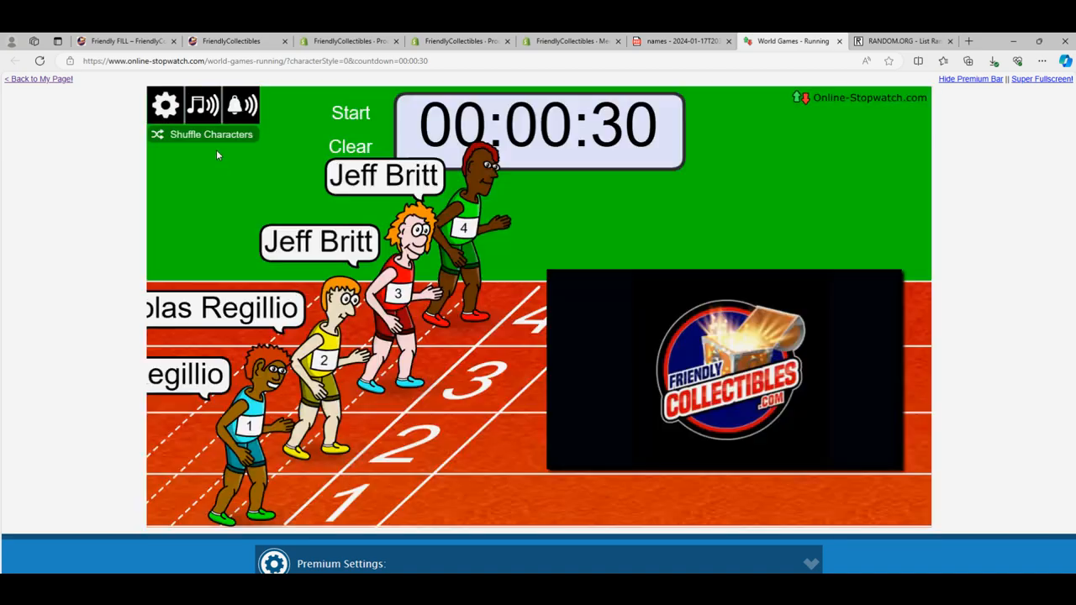
Run the four-runner race full screen through its 30-second countdown
{"action": "left_click", "coordinate": [212, 134]}
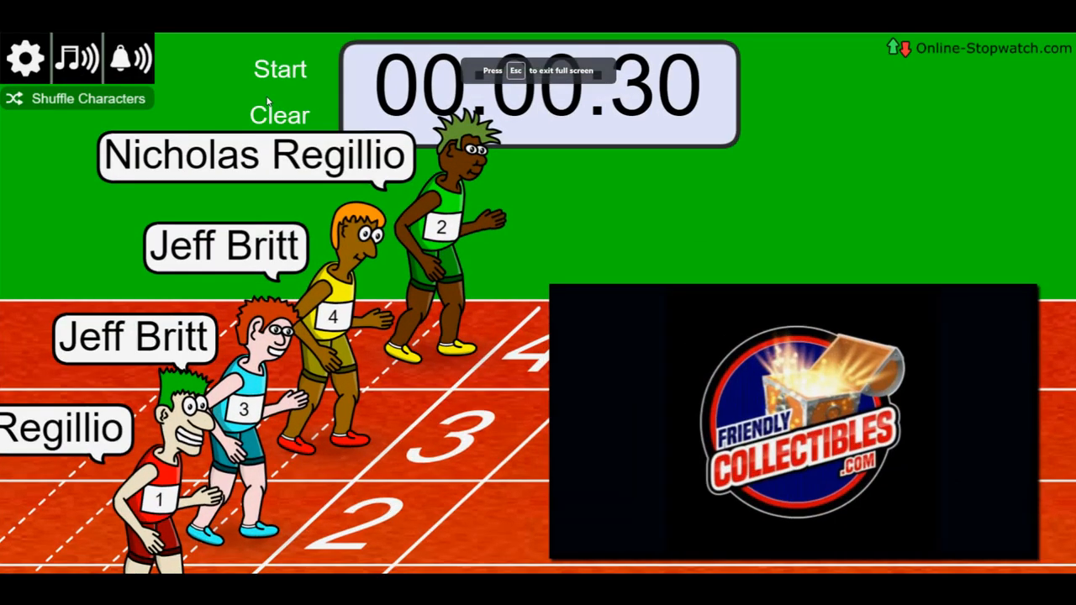
{"action": "left_click", "coordinate": [279, 69]}
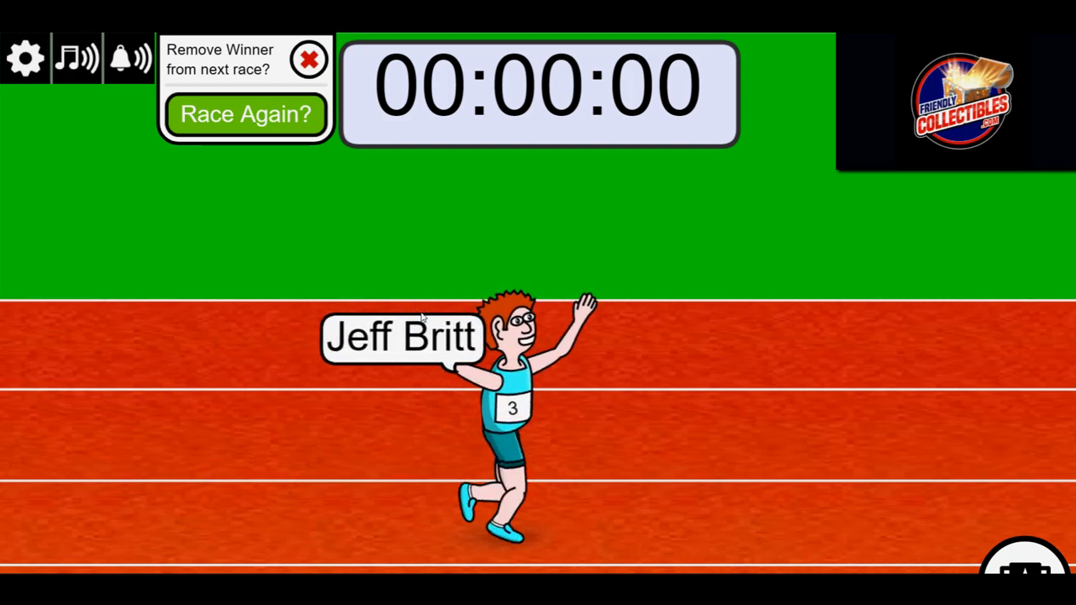
{"action": "mouse_move", "coordinate": [816, 373]}
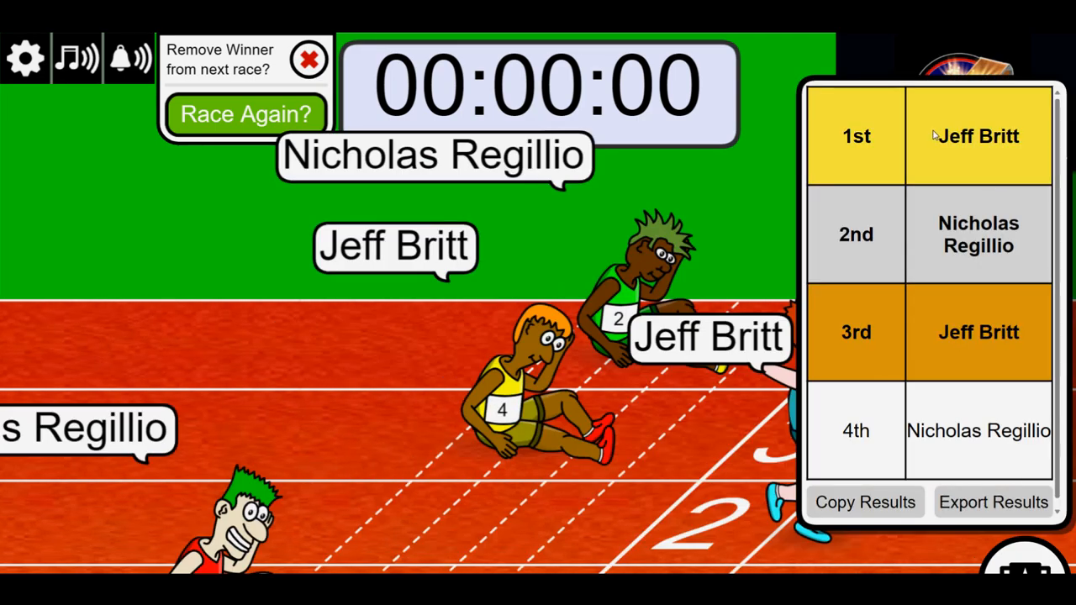
{"action": "right_click", "coordinate": [978, 134]}
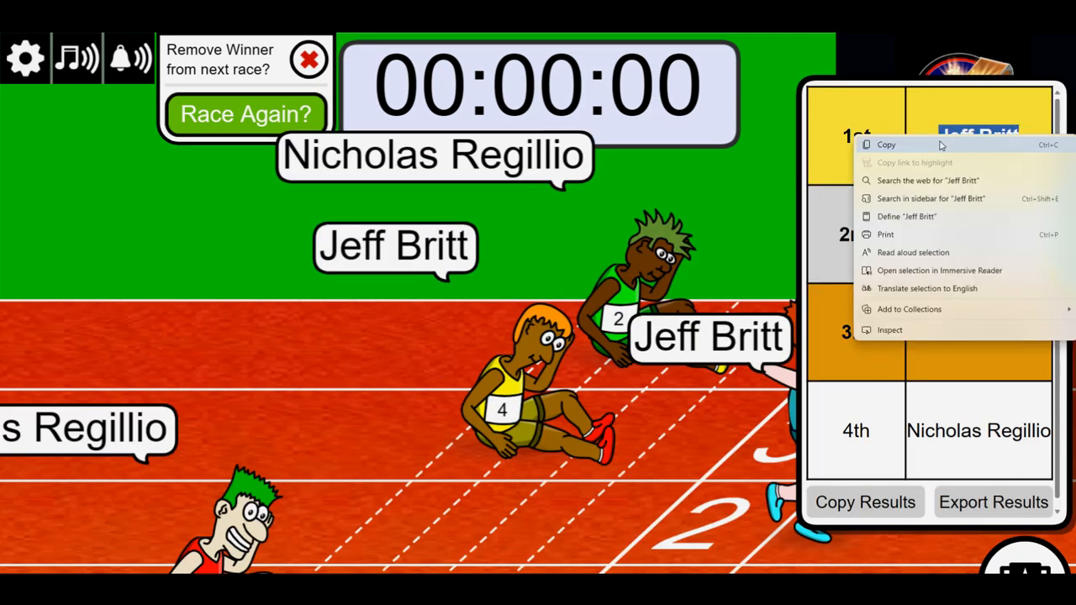